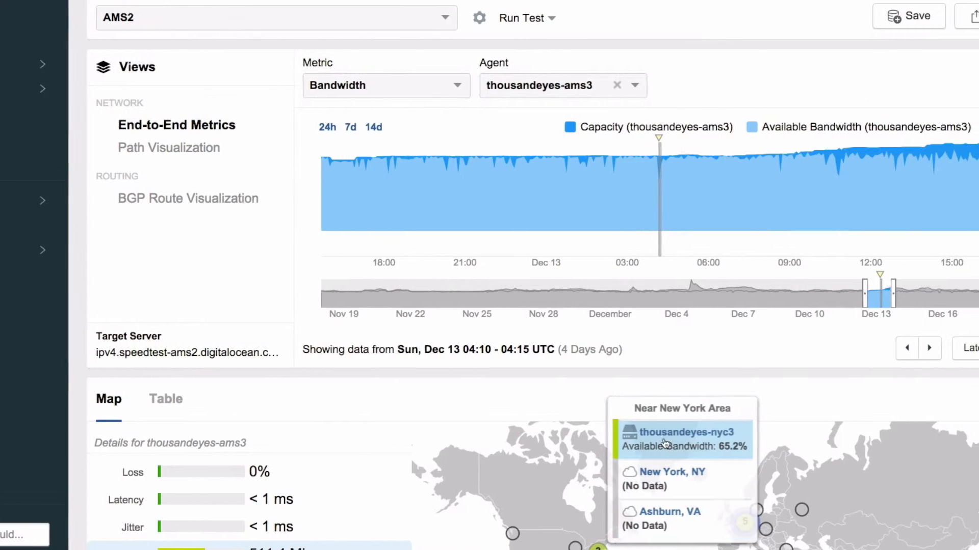
Step: Select the thousandeyes-nyc3 agent in the Near New York Area cluster to show its bandwidth
click(687, 432)
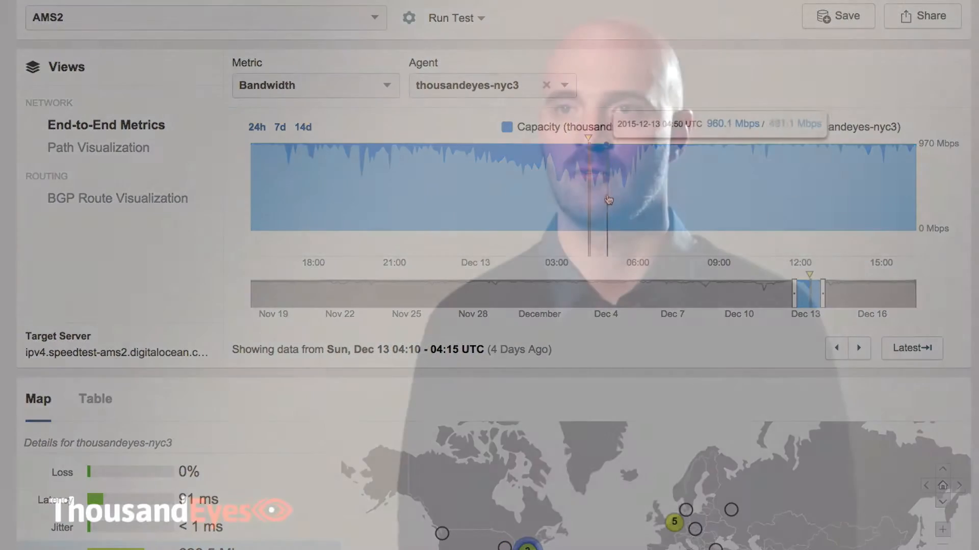